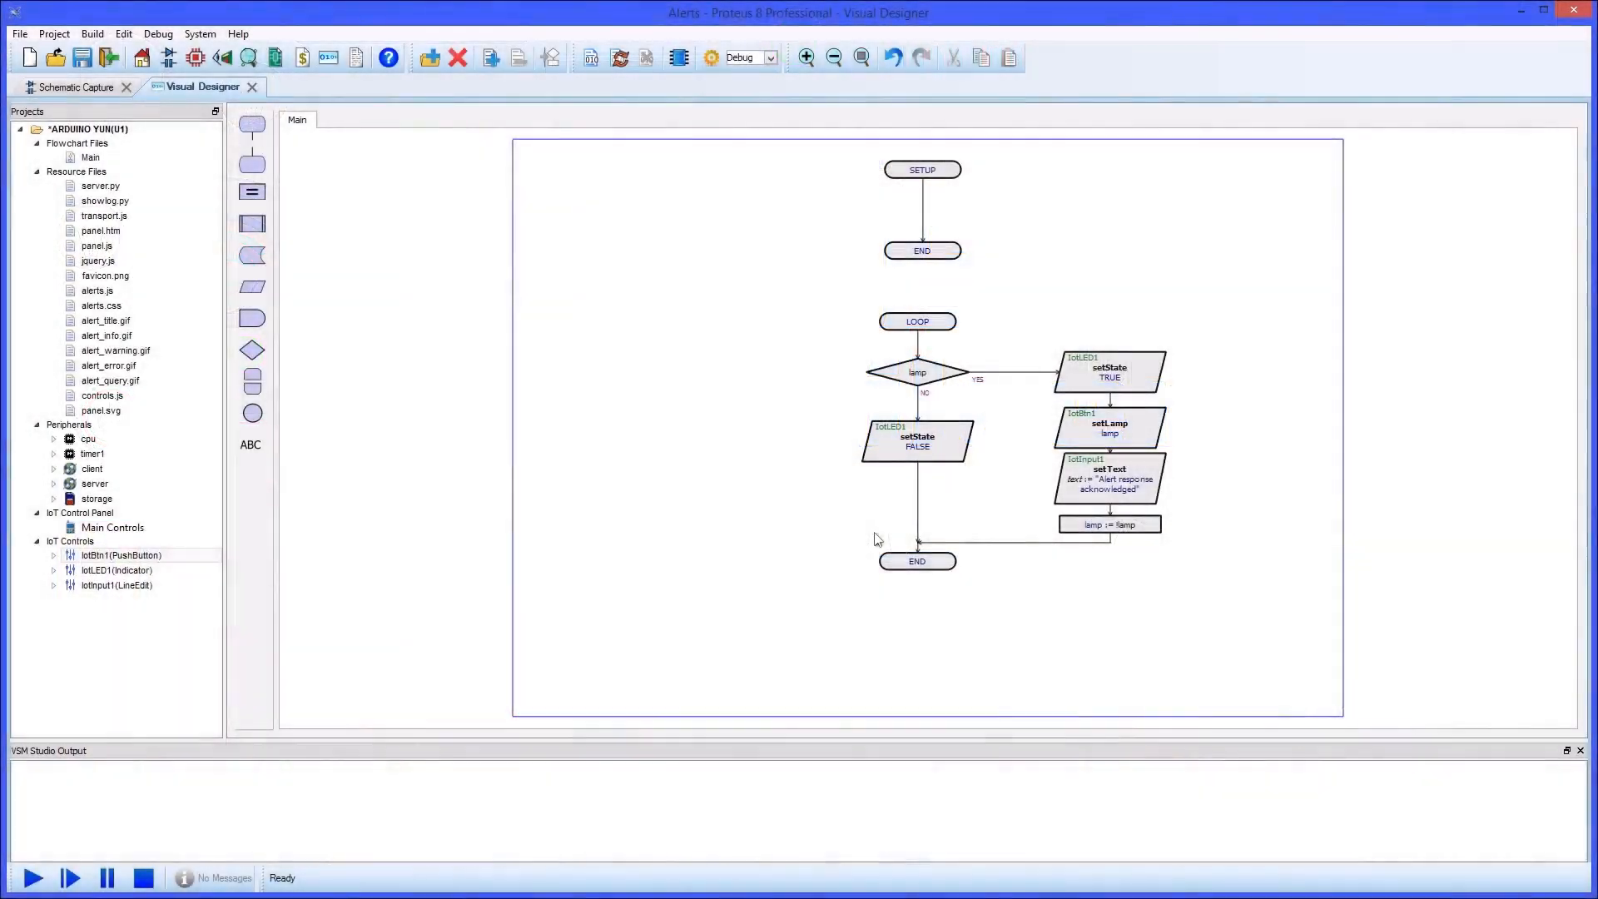
Add an Alert Box control (IotAlert1) from the Text Controls category.
click(112, 527)
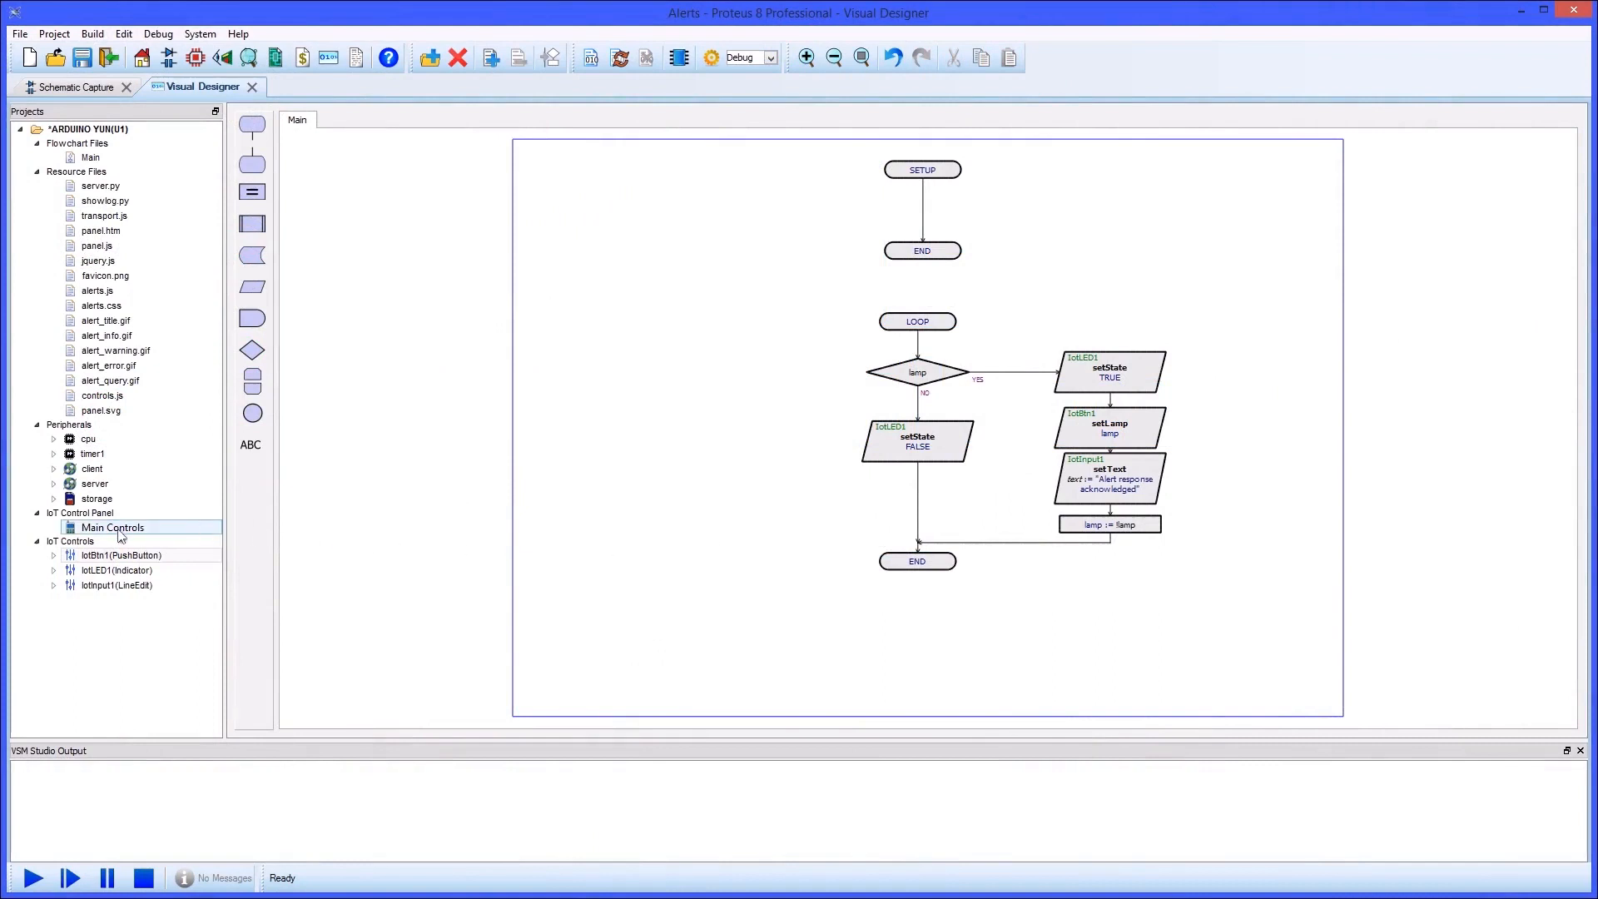
double_click(110, 527)
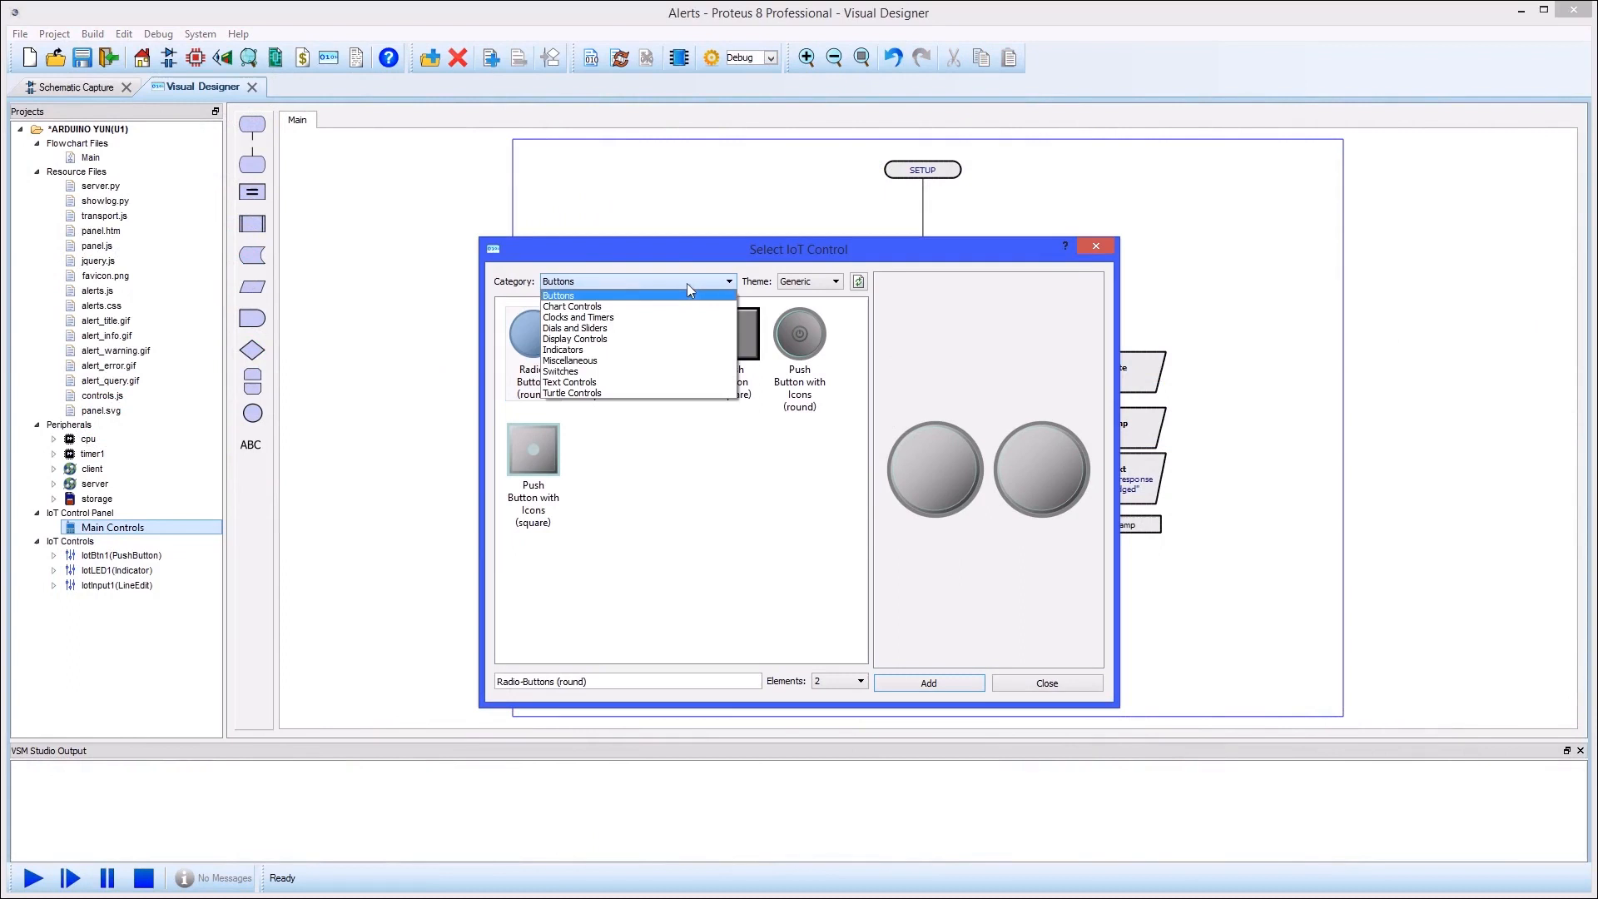
click(573, 392)
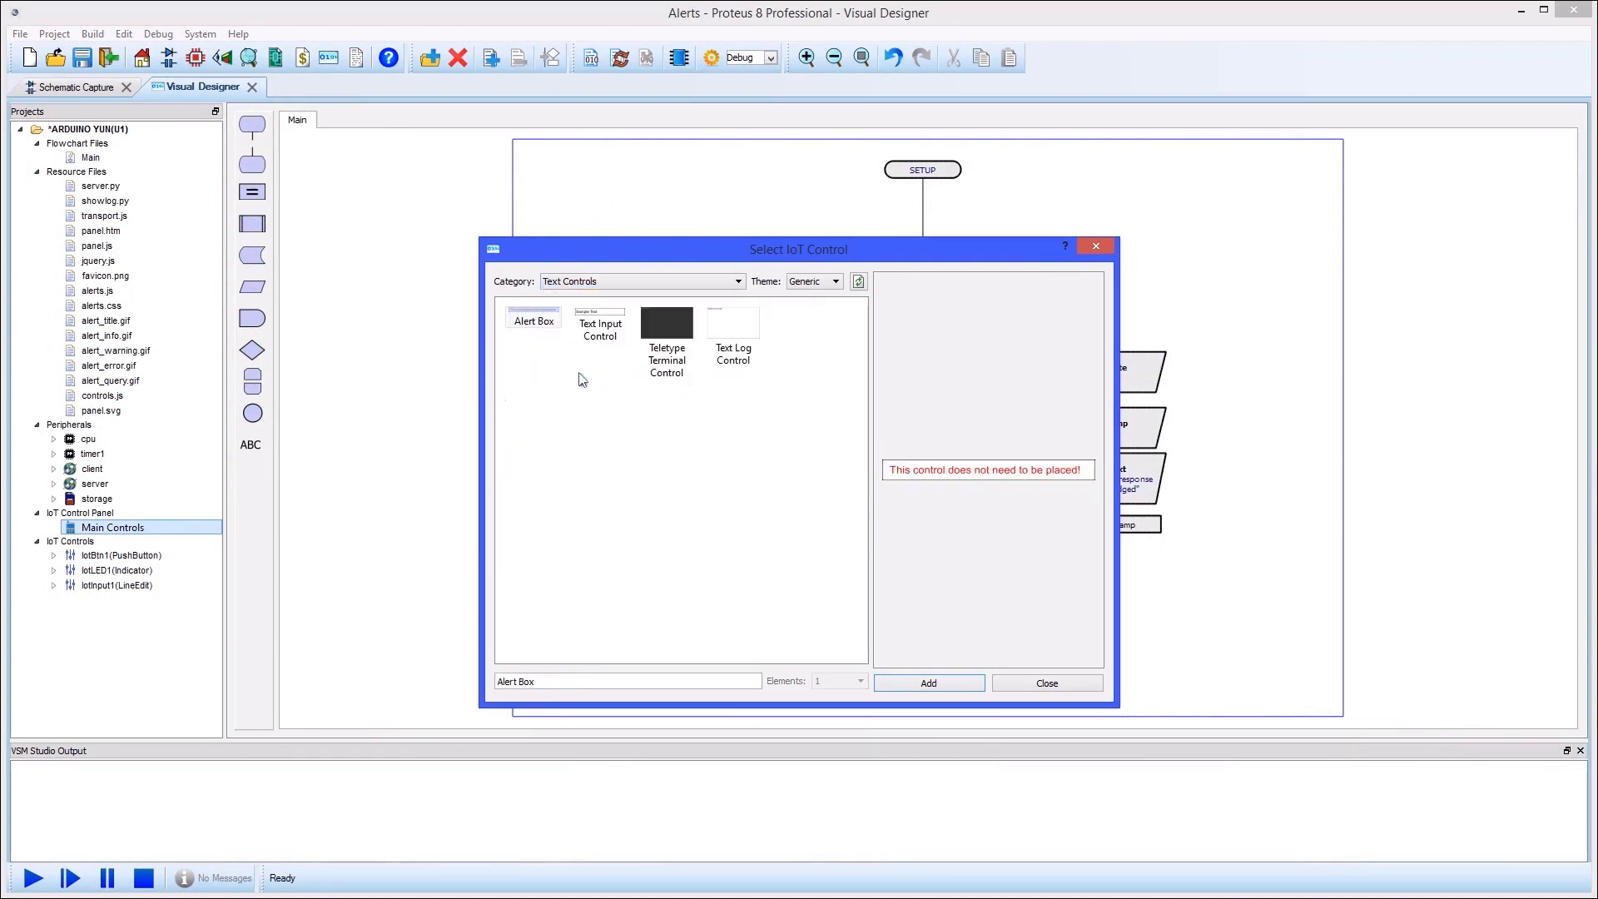
click(927, 683)
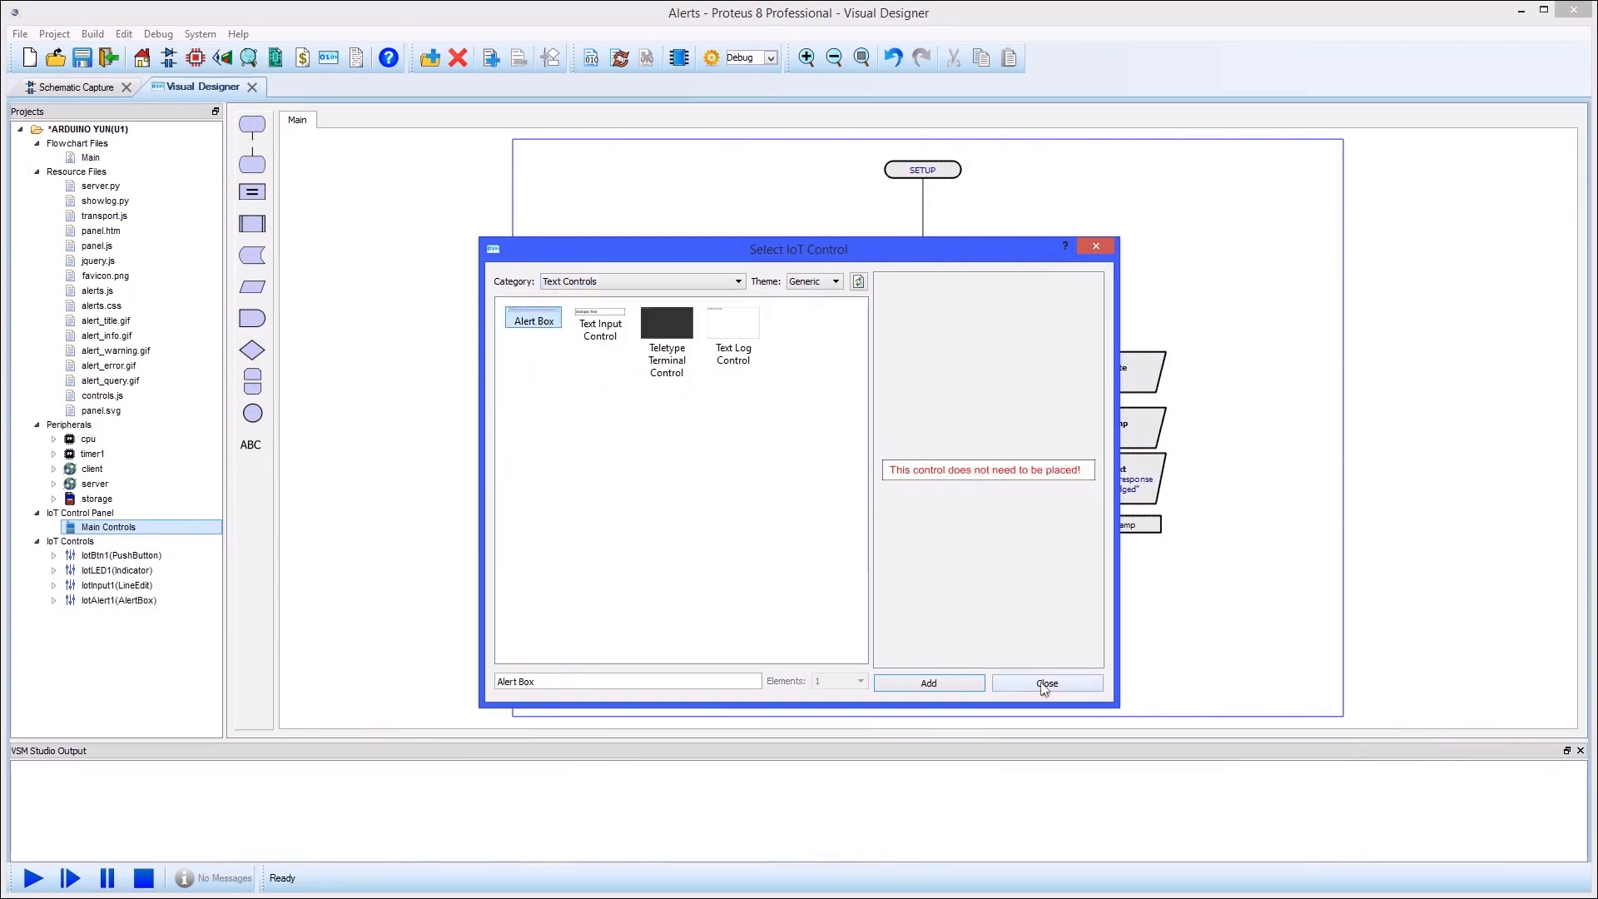
click(1047, 683)
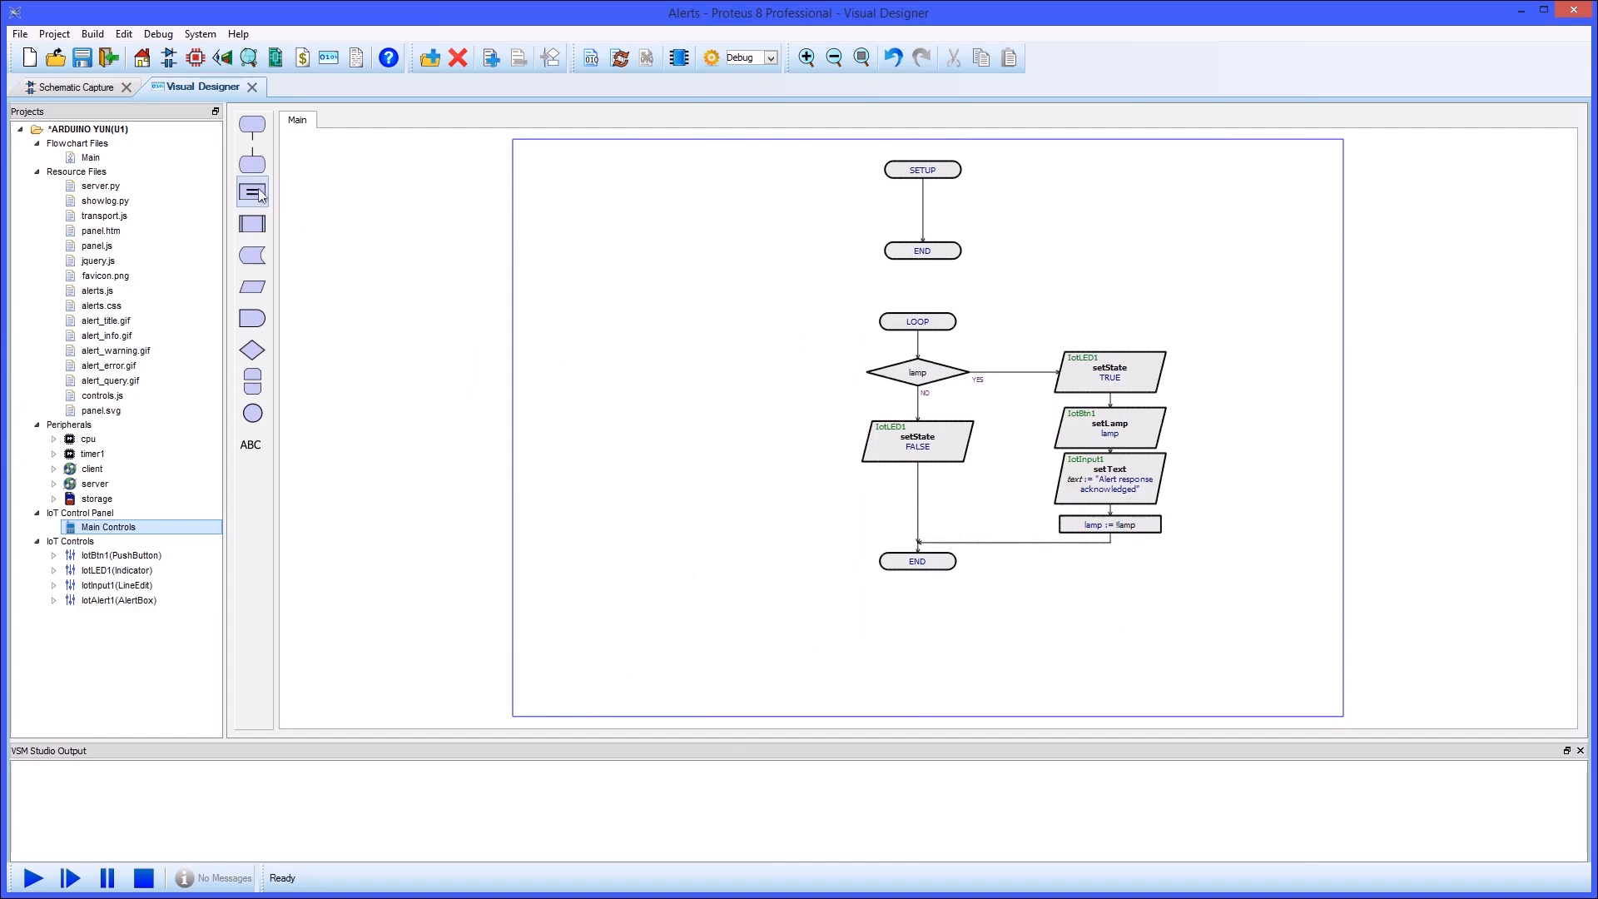
Set the SETUP assignment block to lamp := FALSE.
double_click(921, 210)
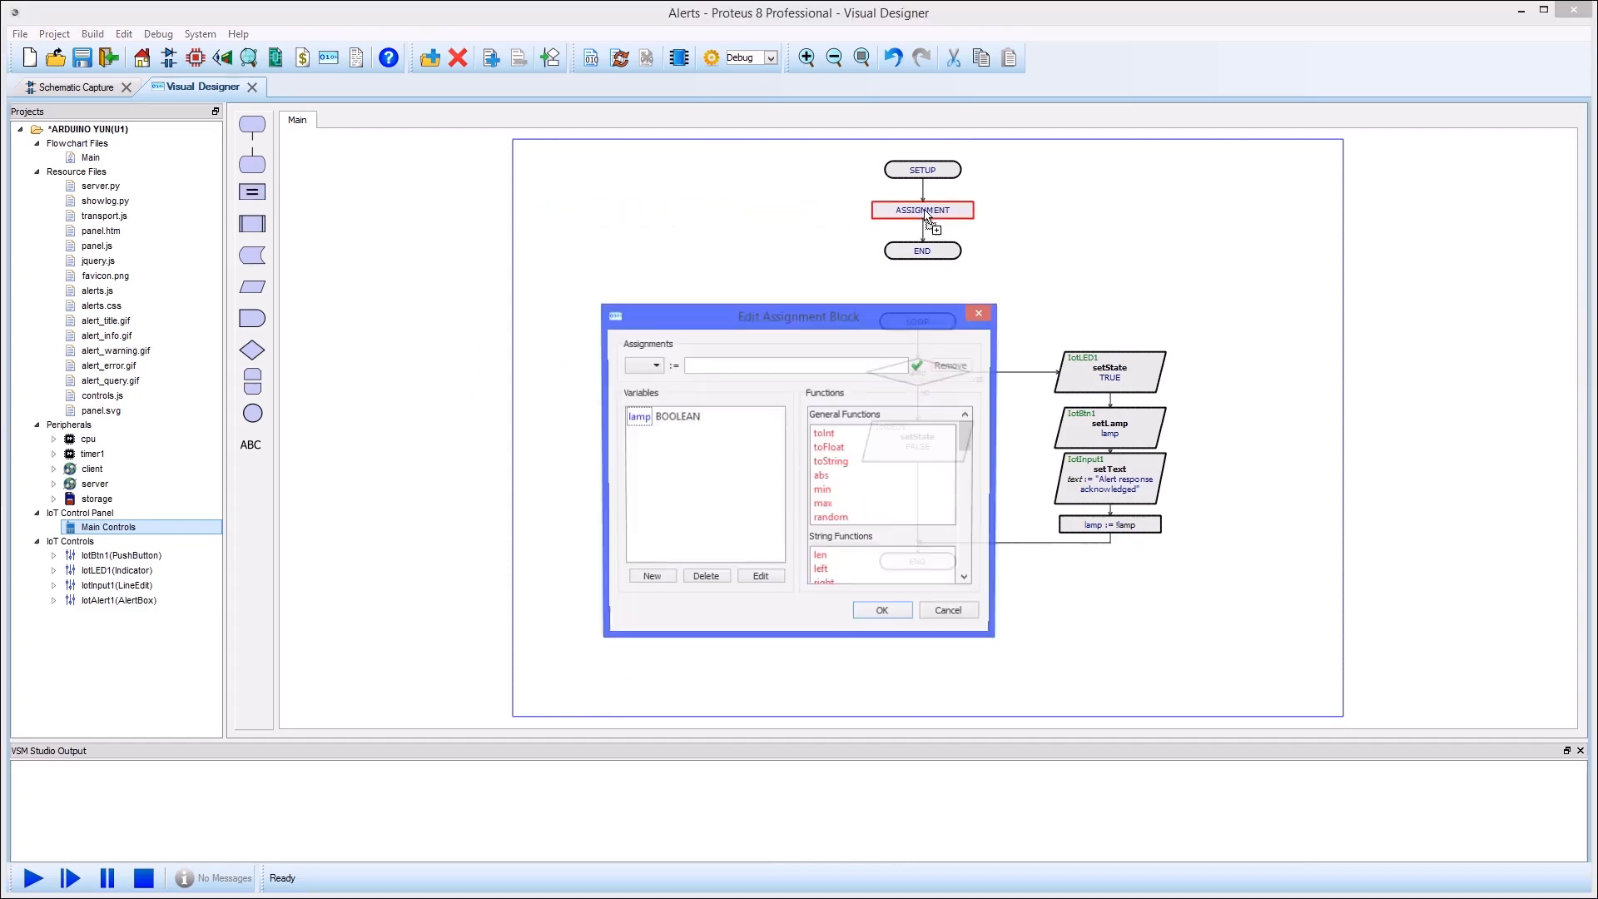
click(642, 365)
text(FALS)
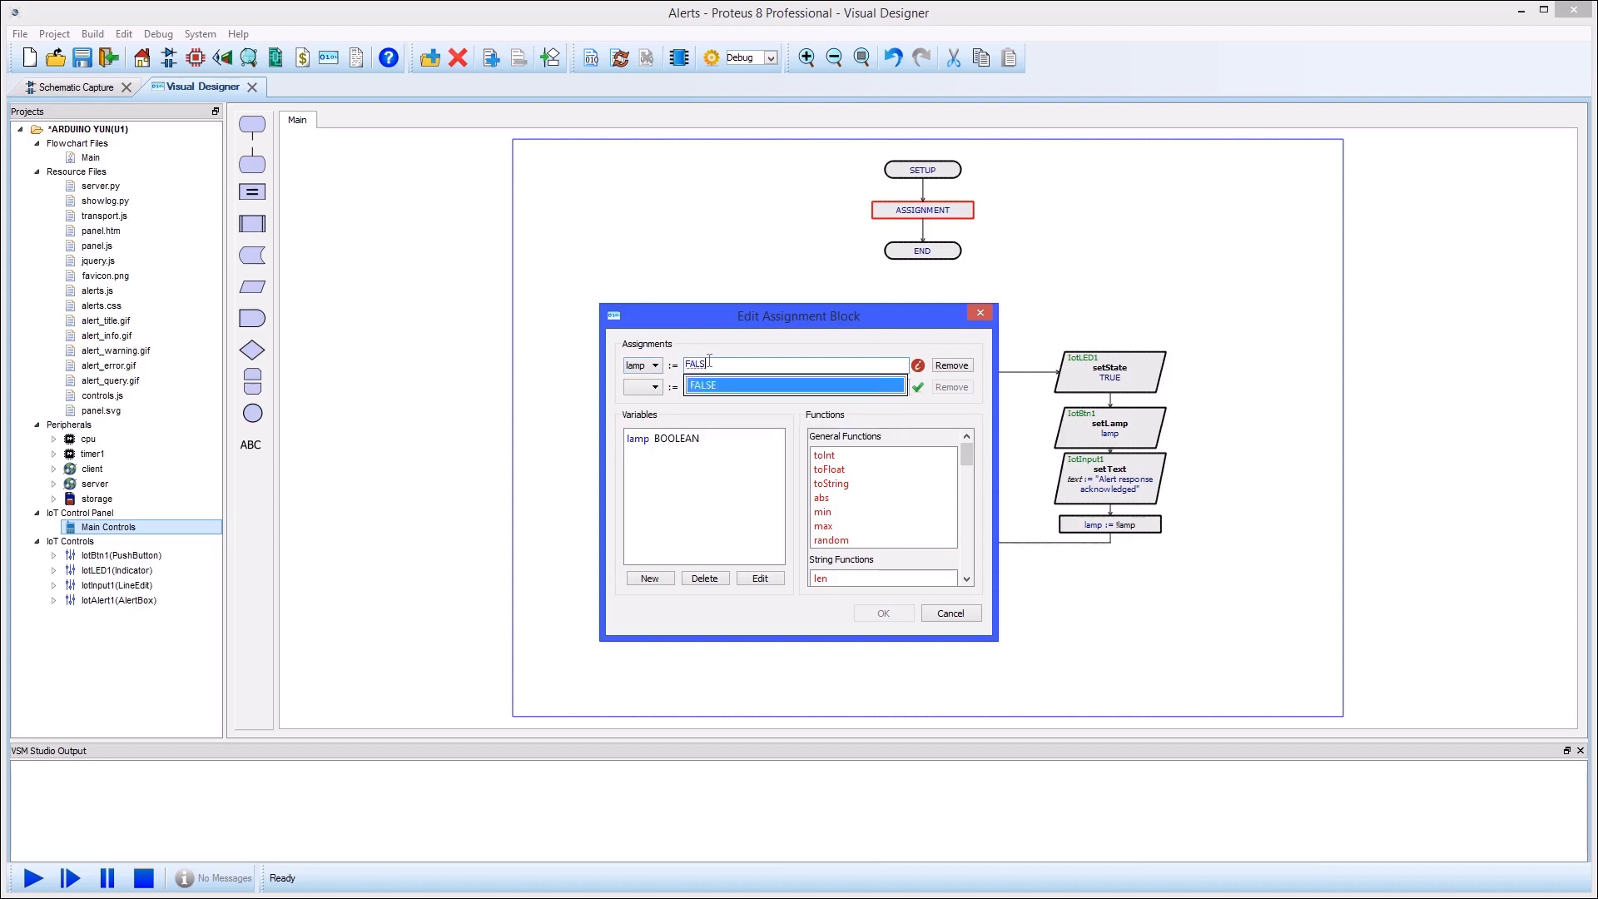
click(883, 613)
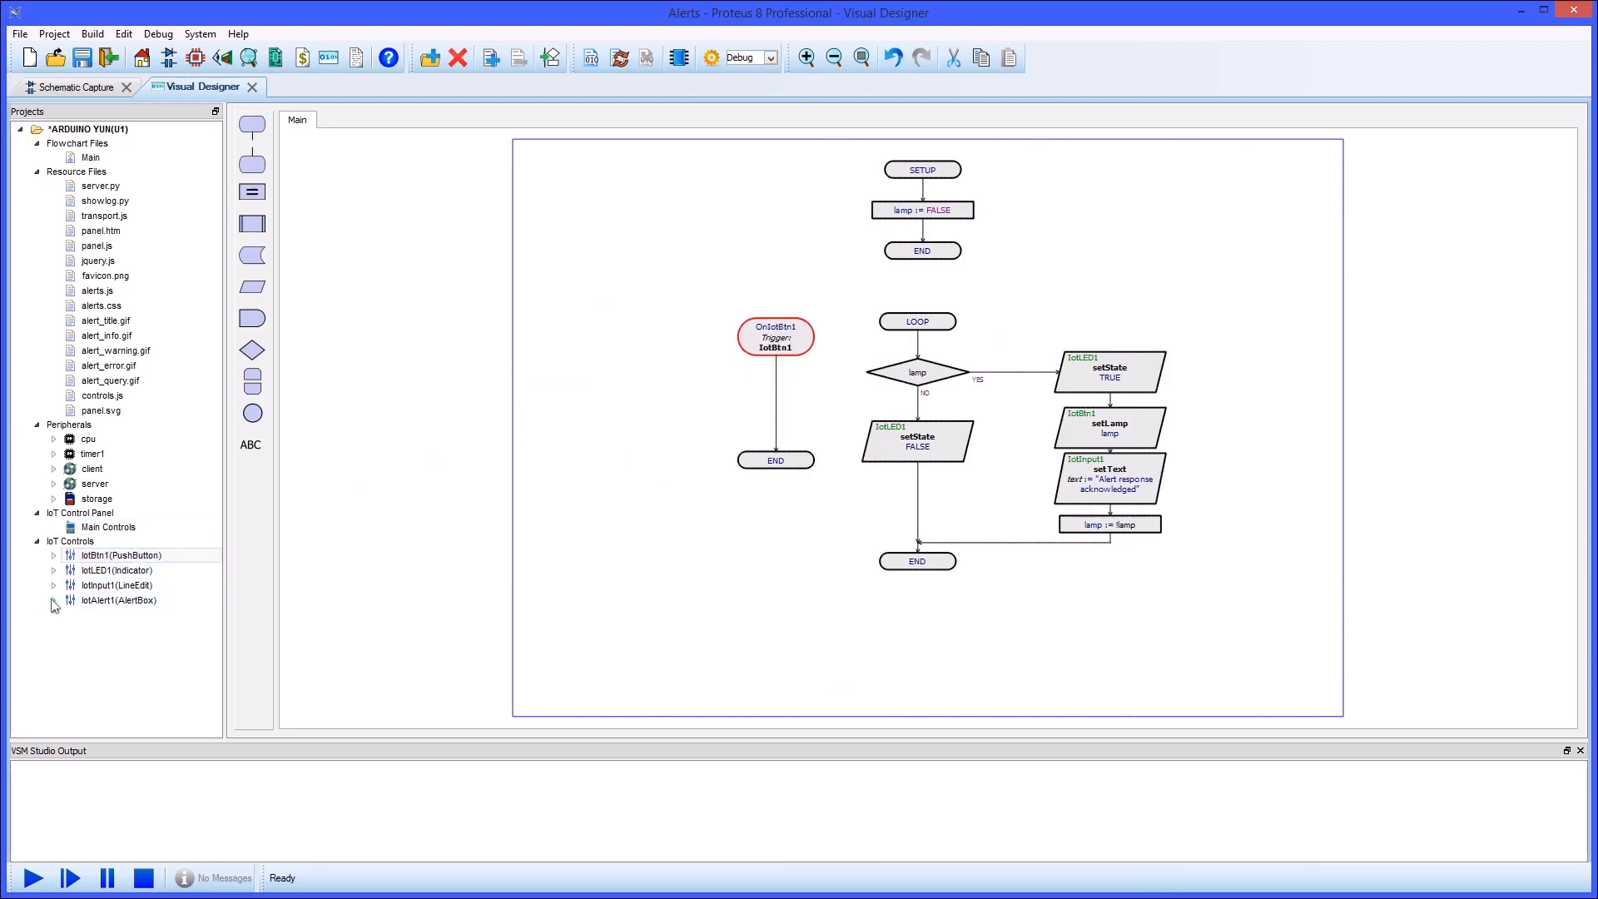
Add an IotAlert1 confirm block to OnIotBtn1 with message "Turn lamp on?".
click(55, 600)
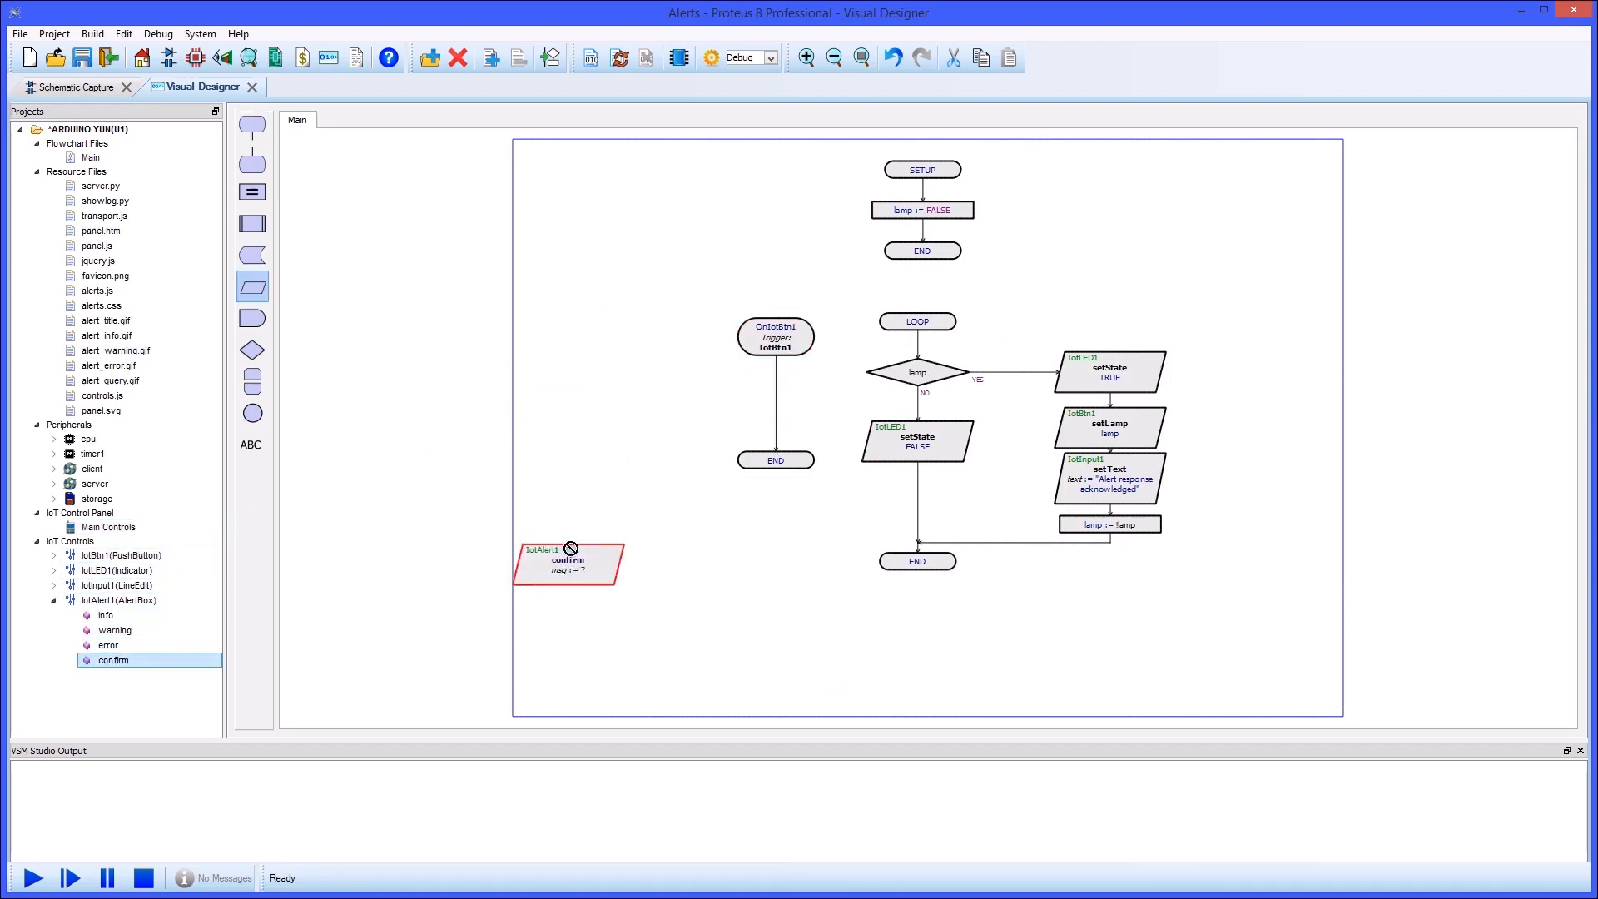
double_click(566, 563)
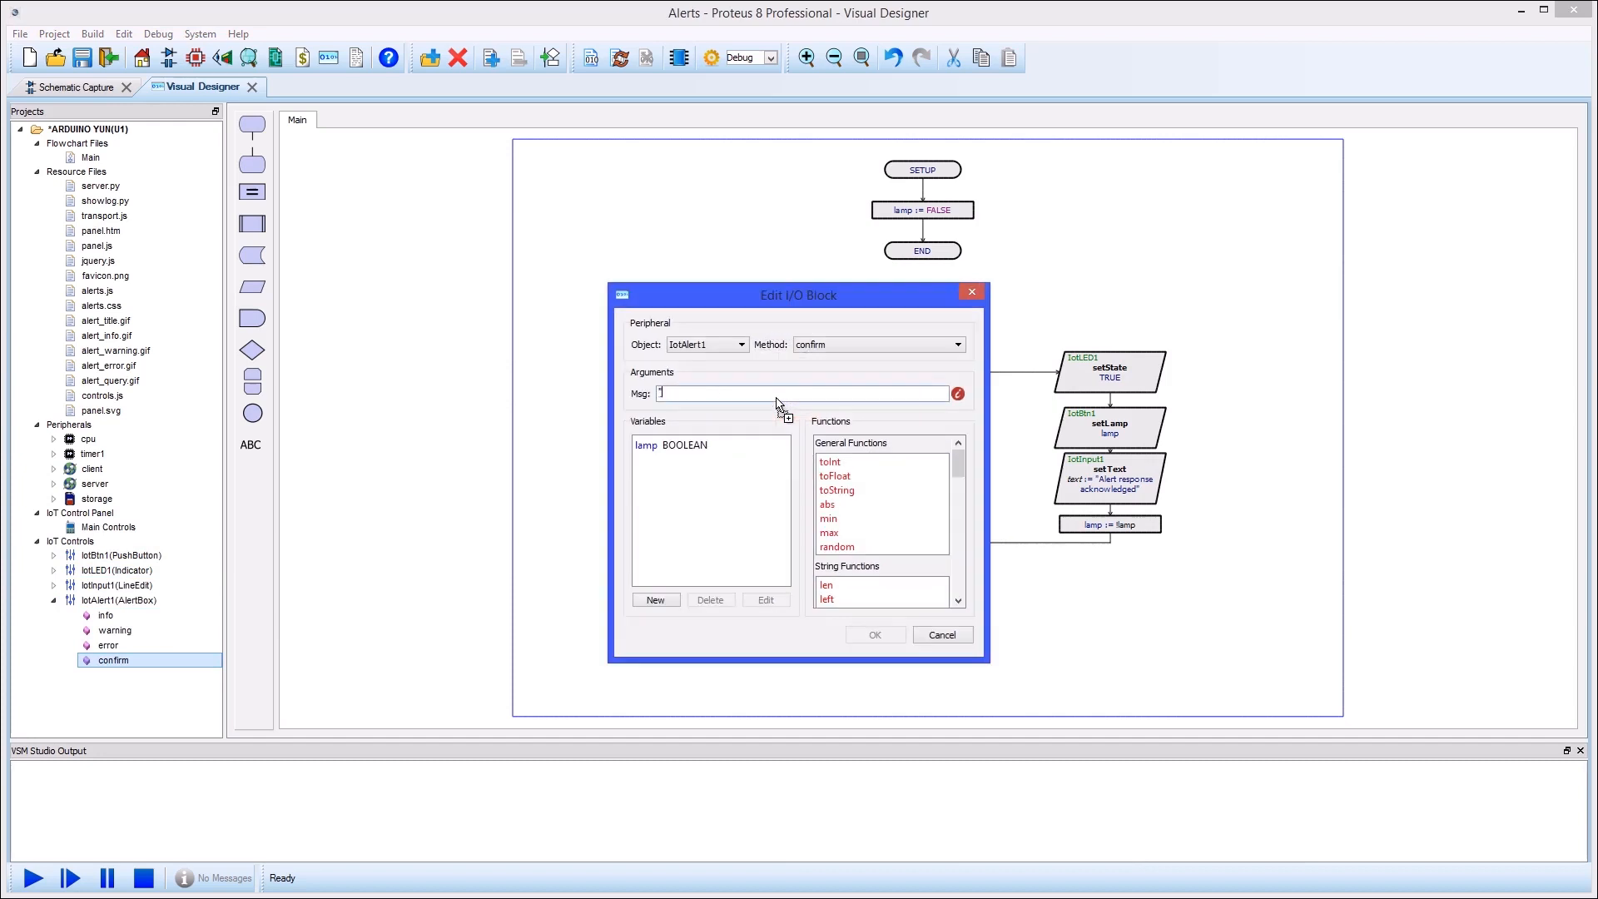
text("Turn lamp on?")
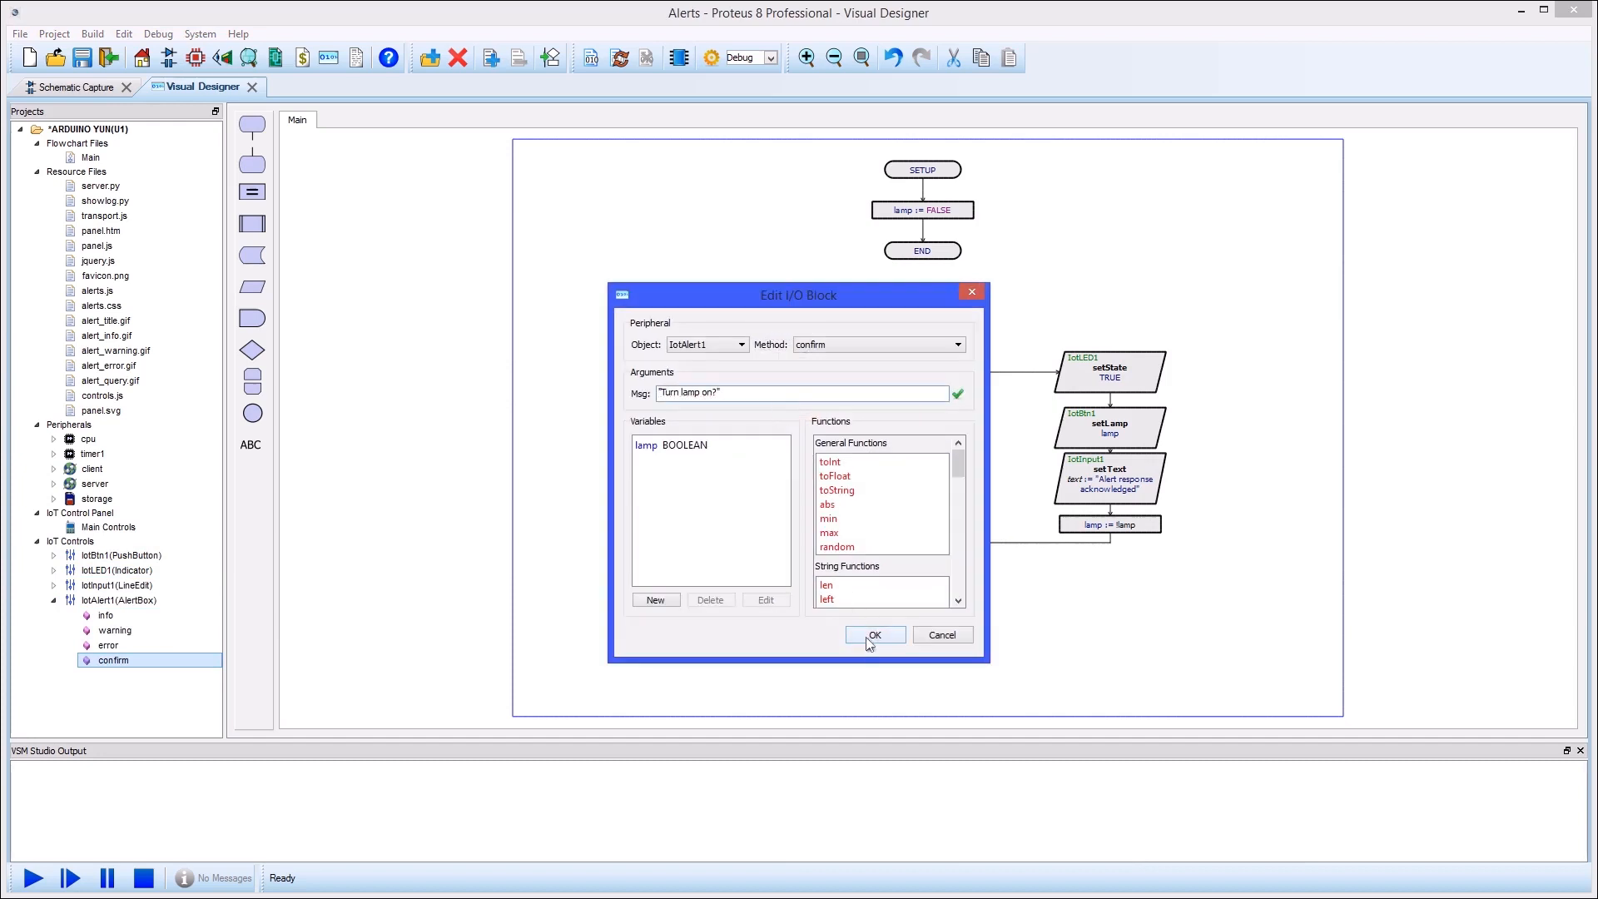
click(873, 635)
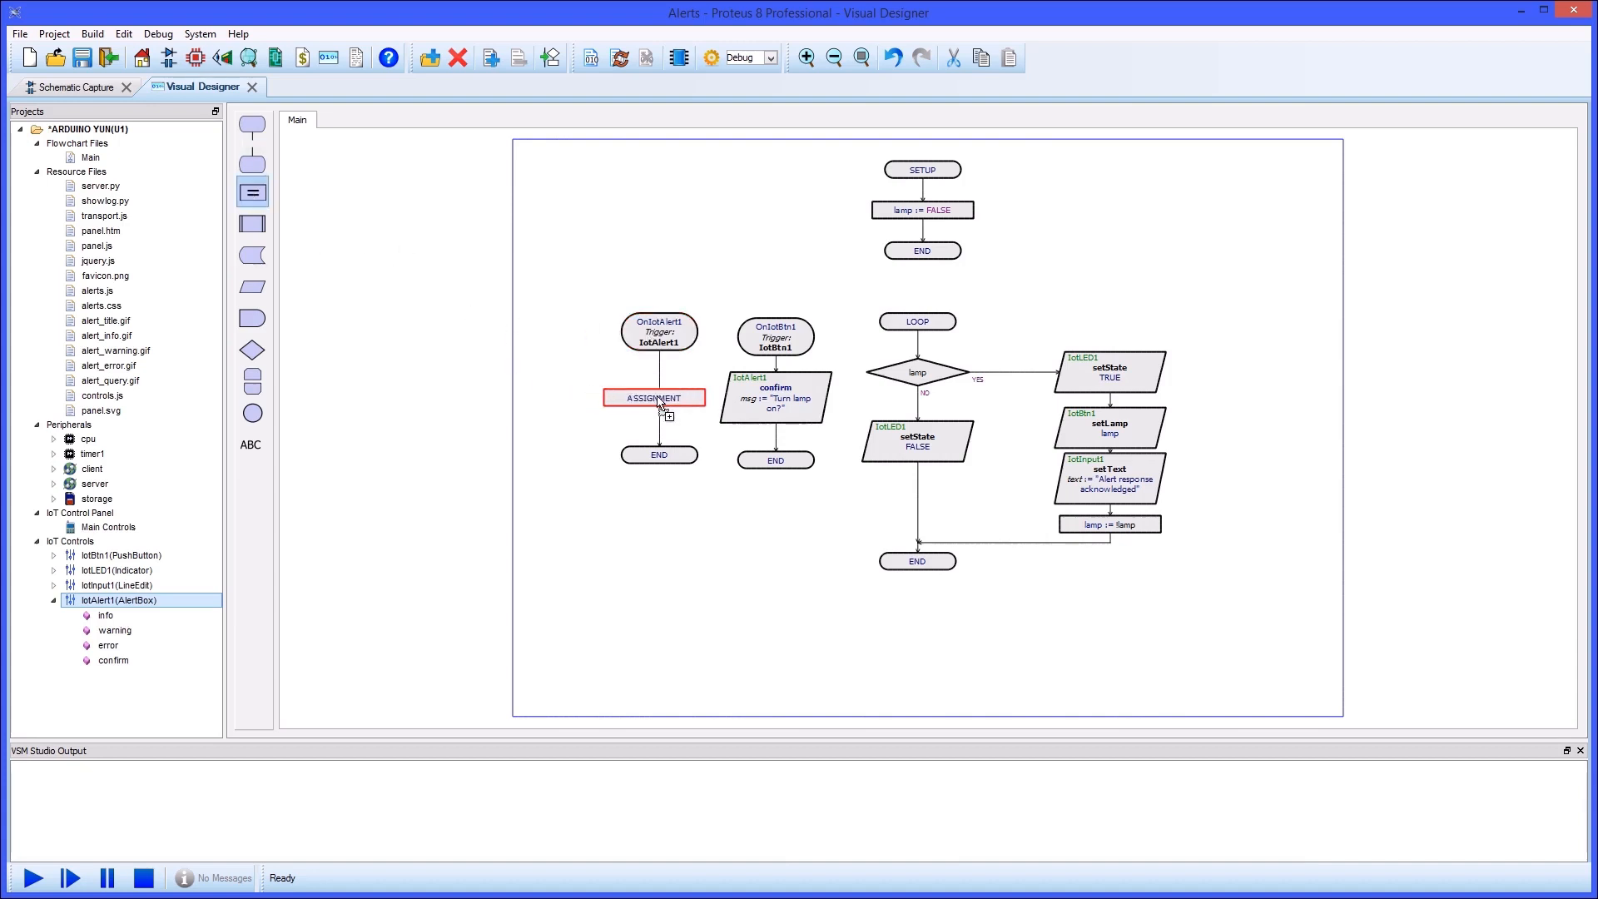
Set the alert handler assignment to lamp := !lamp and breakpoint the toggle block.
double_click(654, 398)
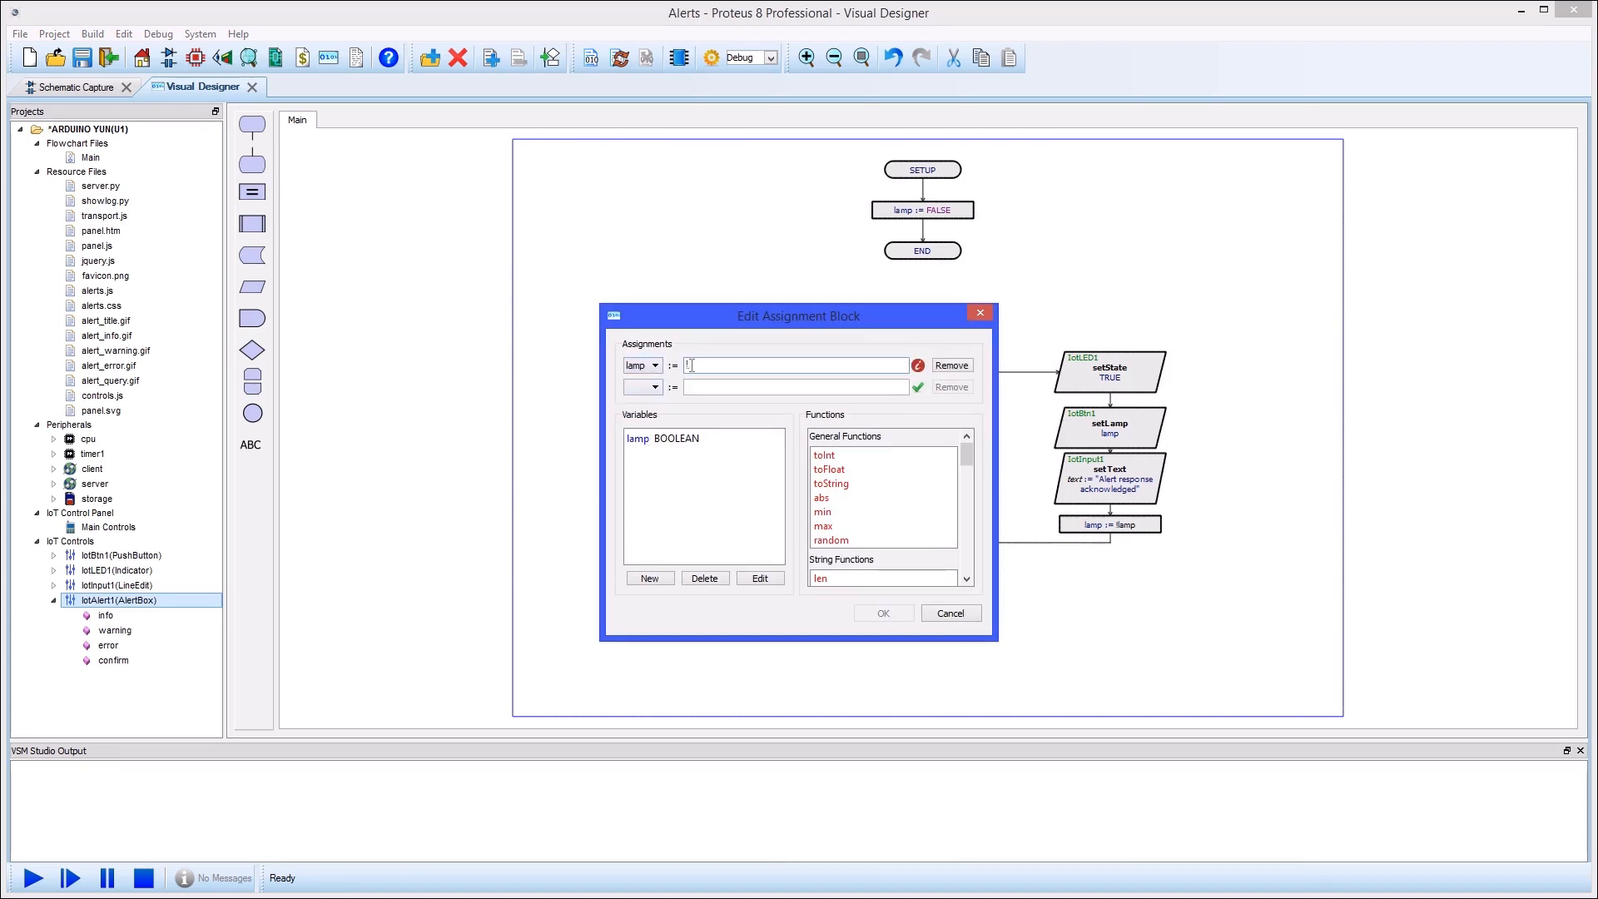
text(!lamp)
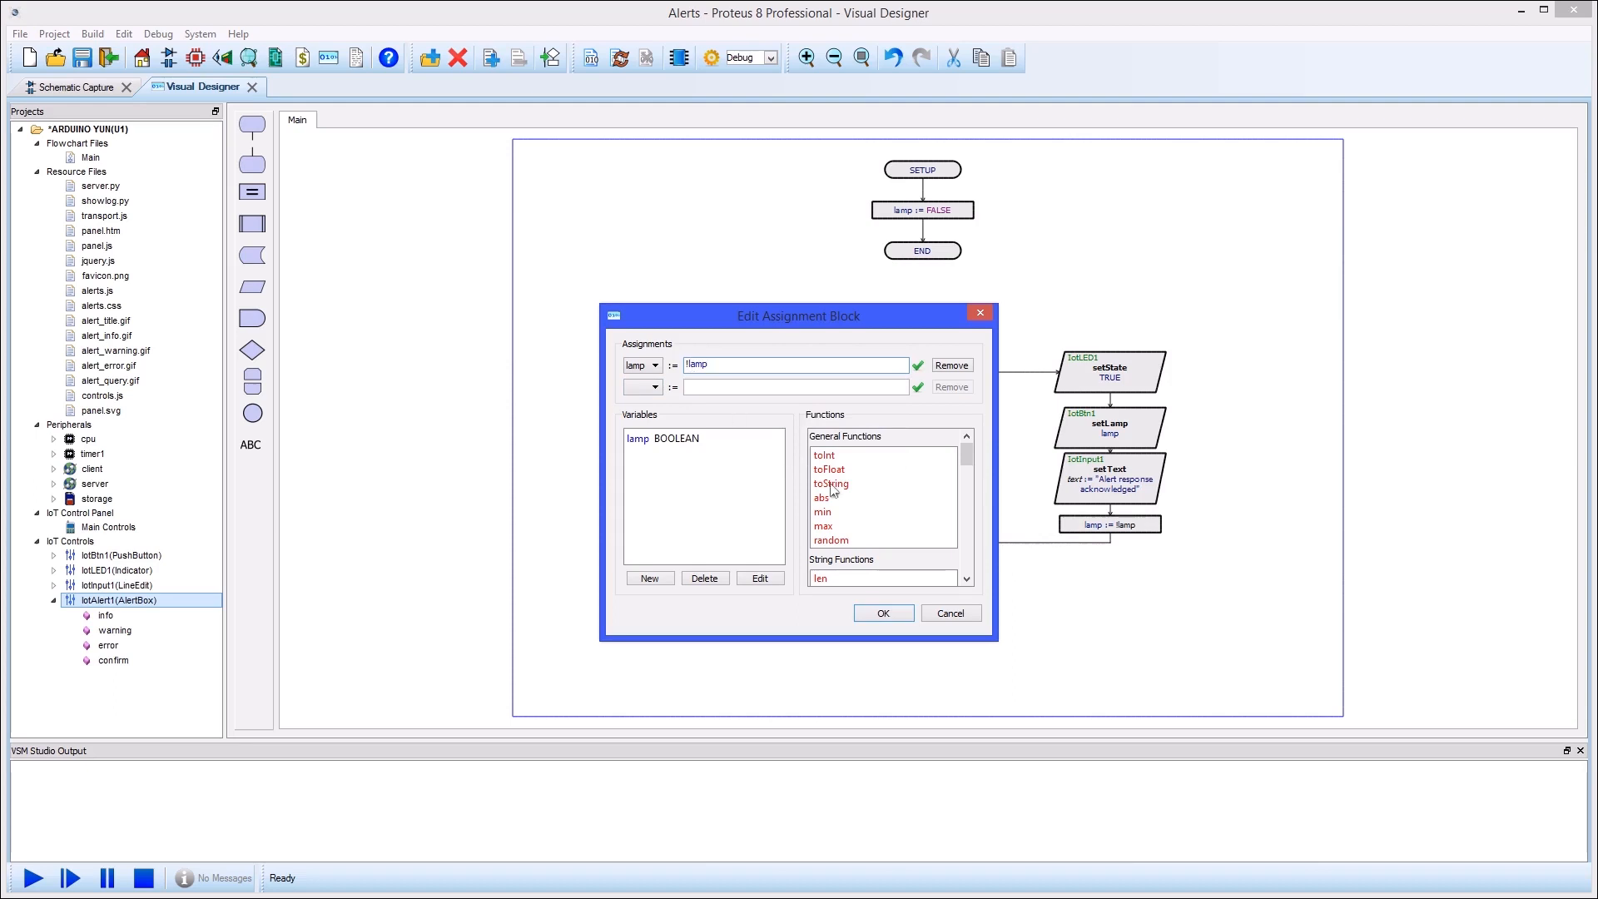
click(882, 613)
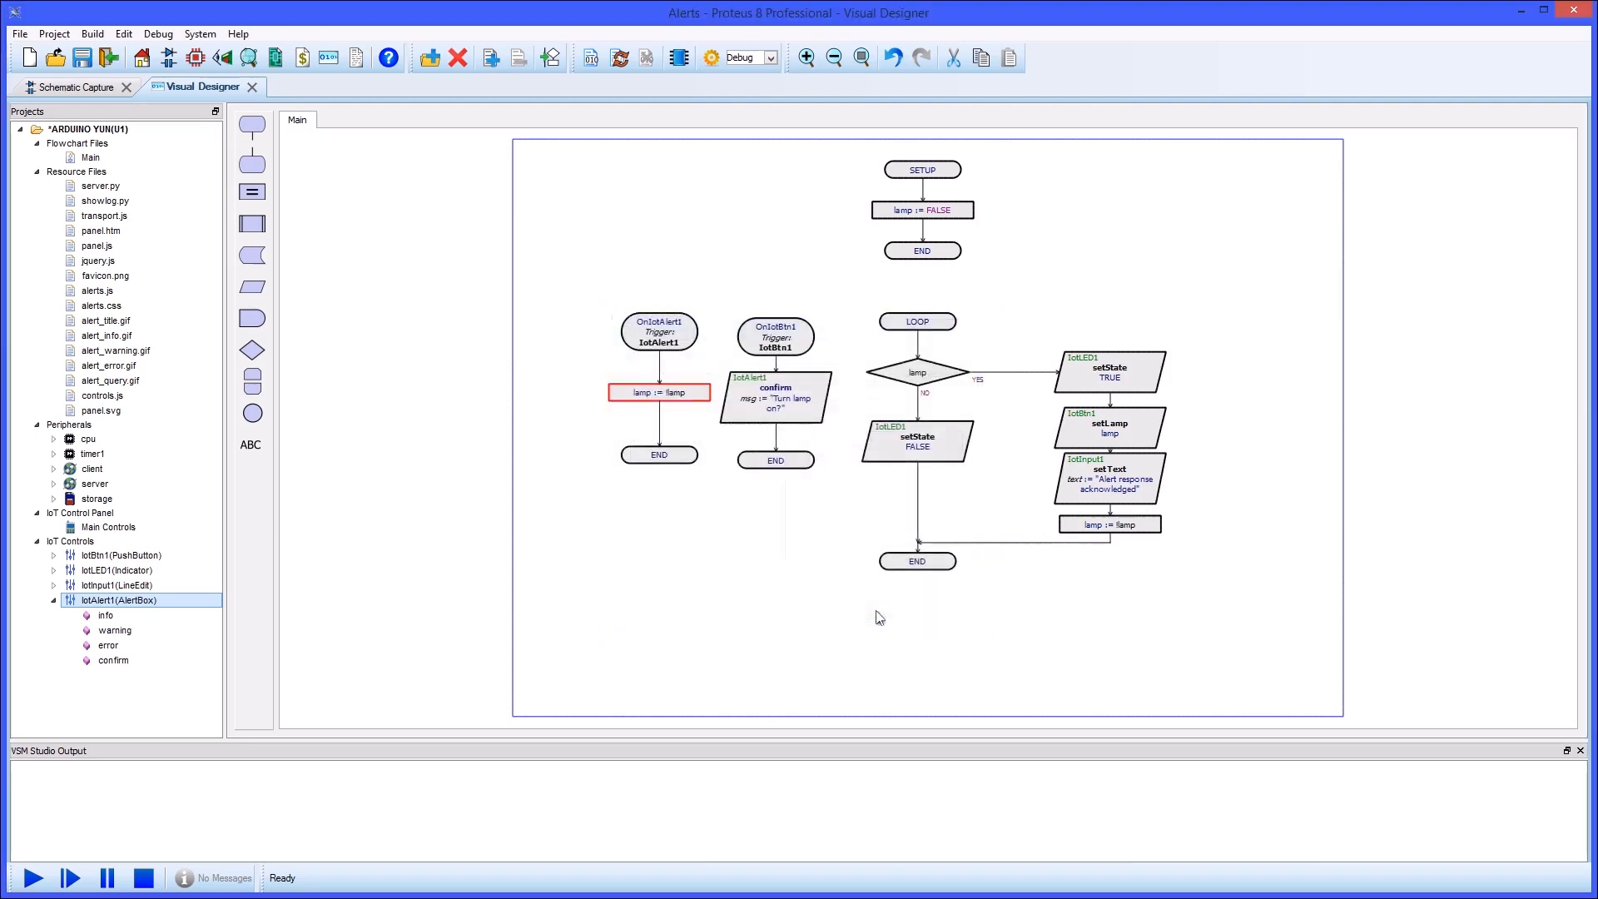
right_click(775, 398)
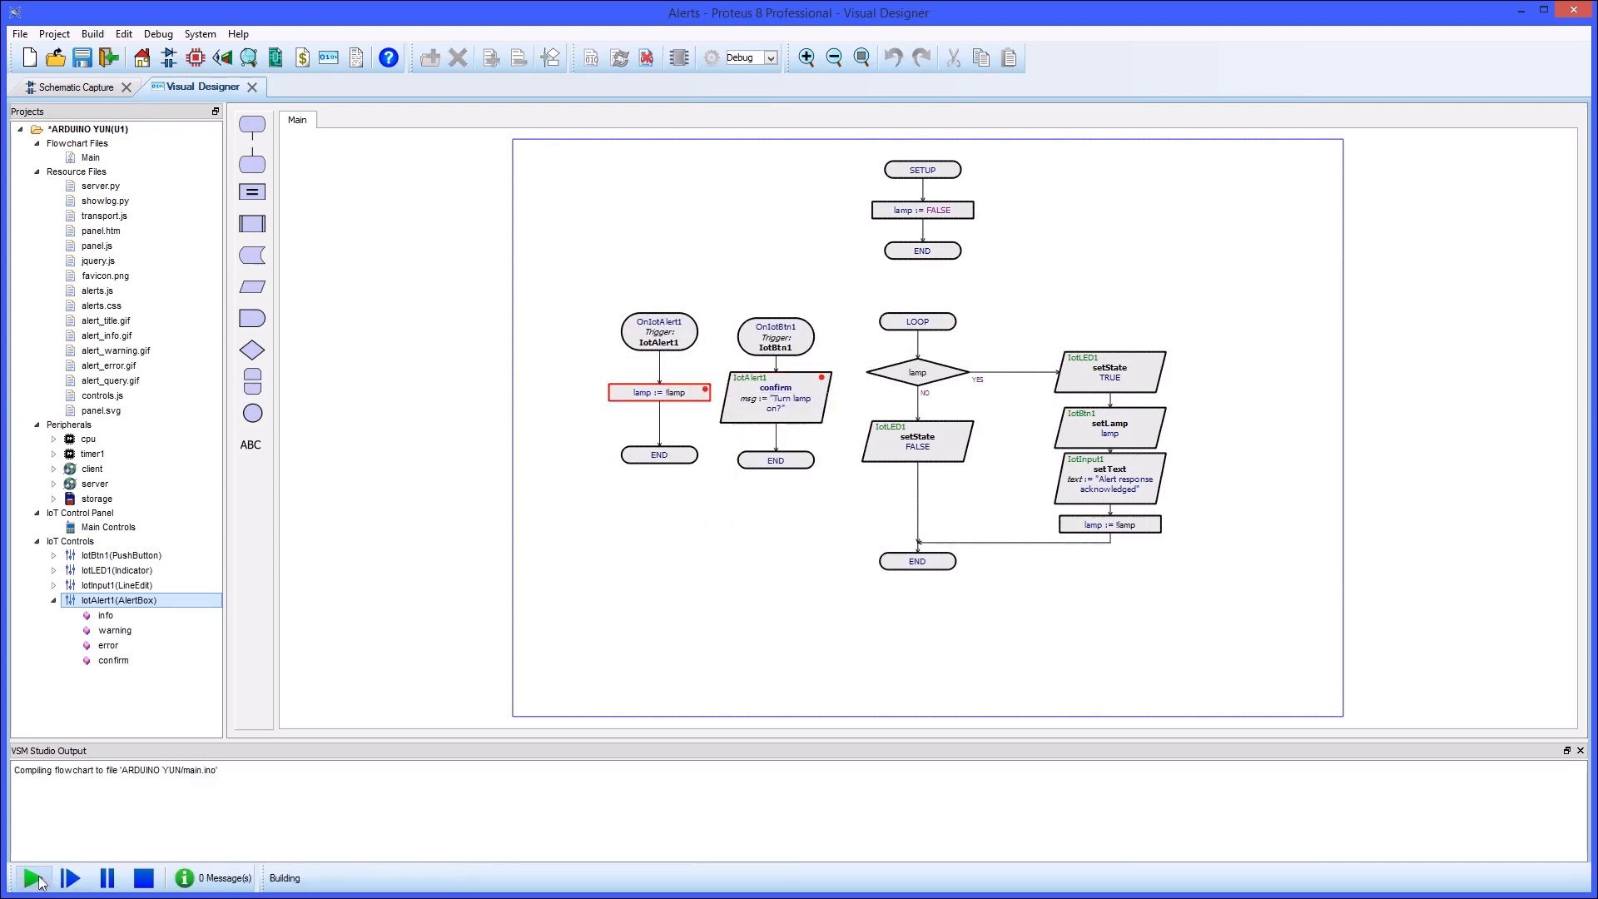
Run the simulation, accept "Turn lamp on?", and step over twice through the lamp-on branch.
click(32, 877)
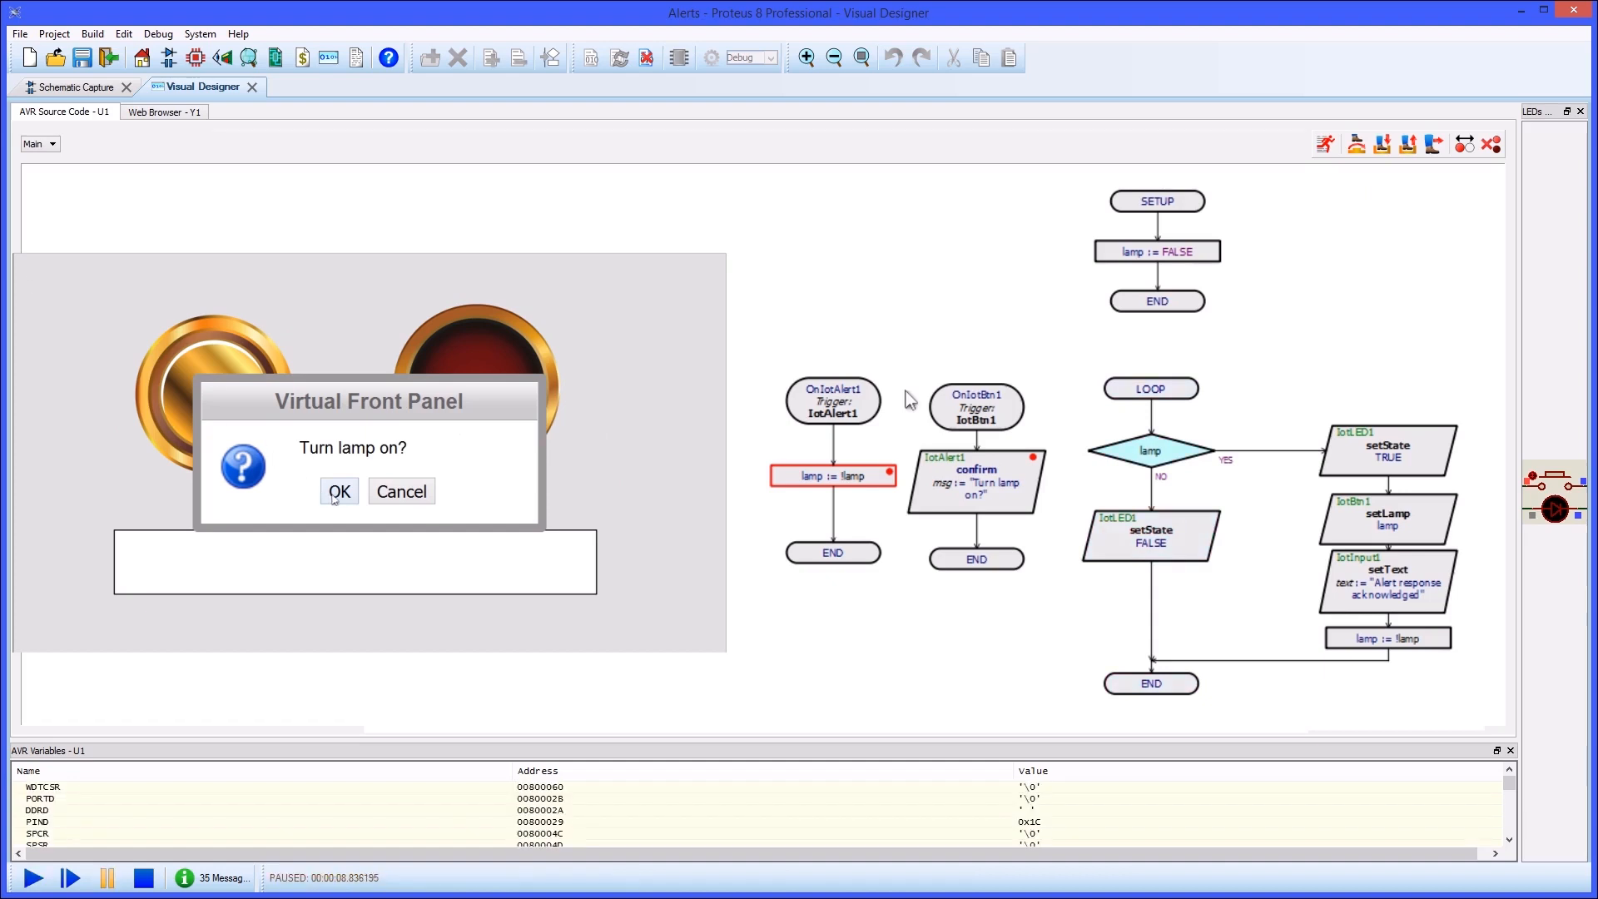
click(339, 491)
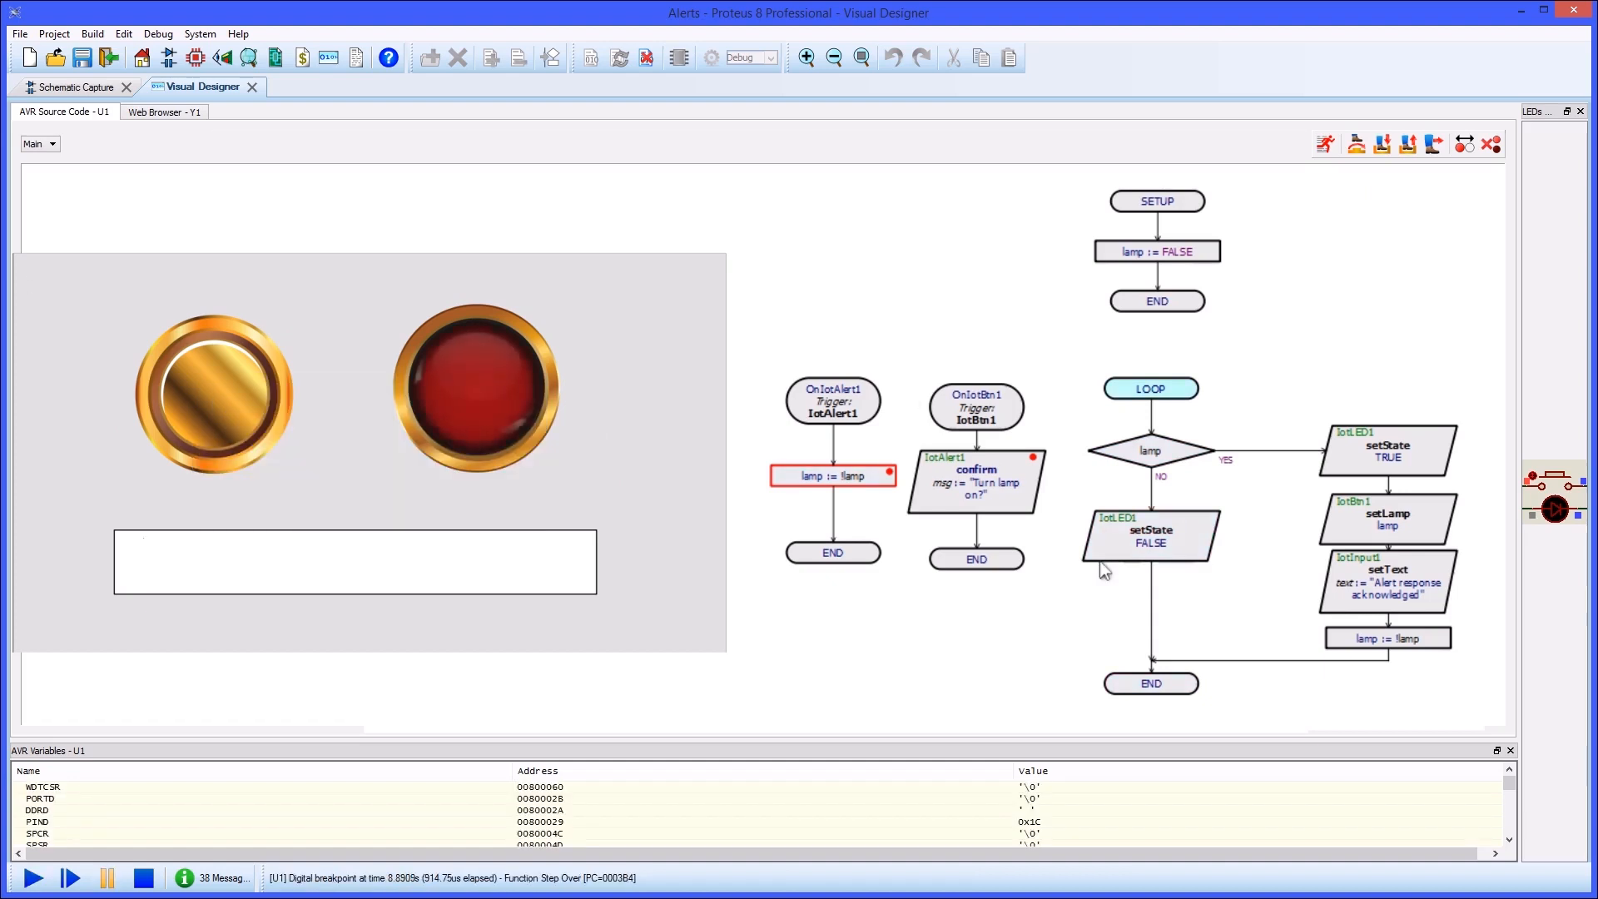
click(69, 877)
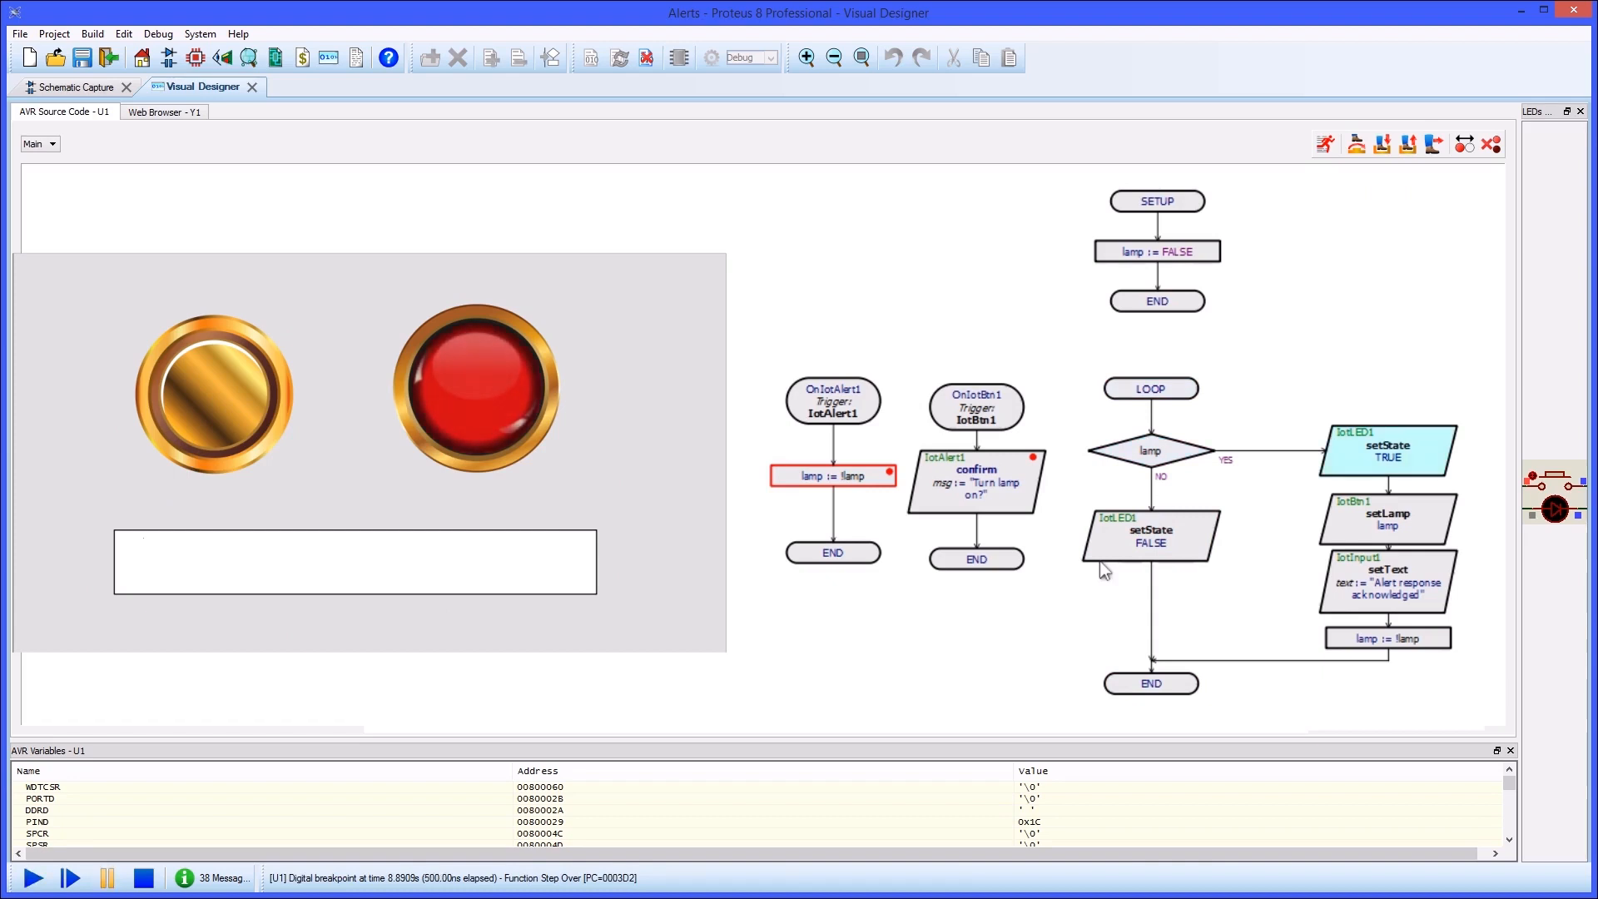
click(69, 878)
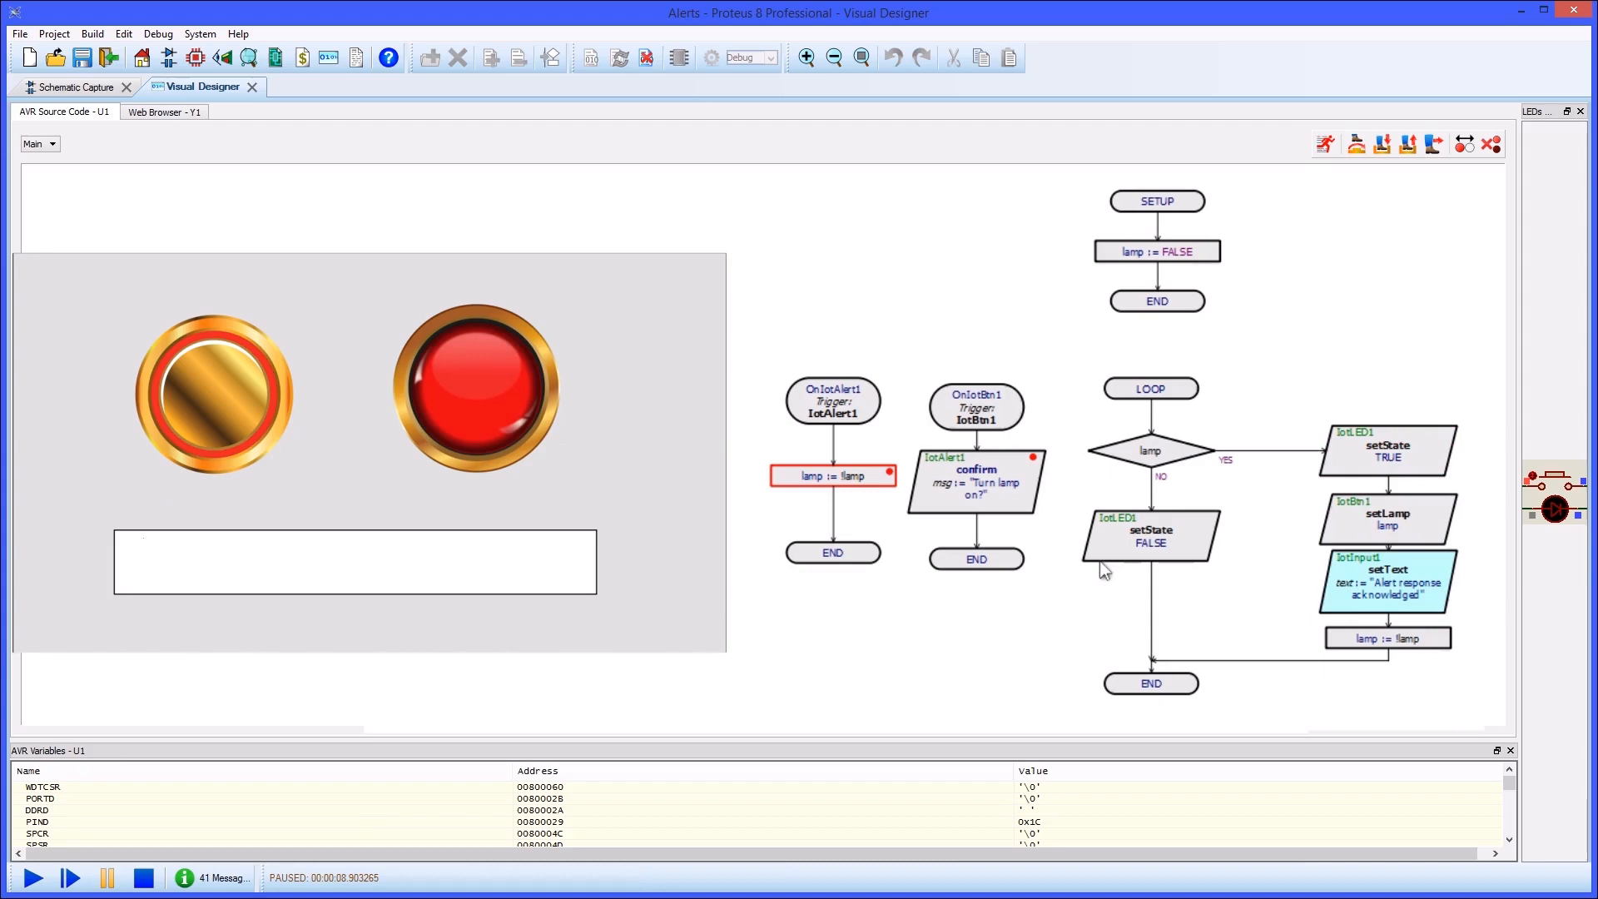